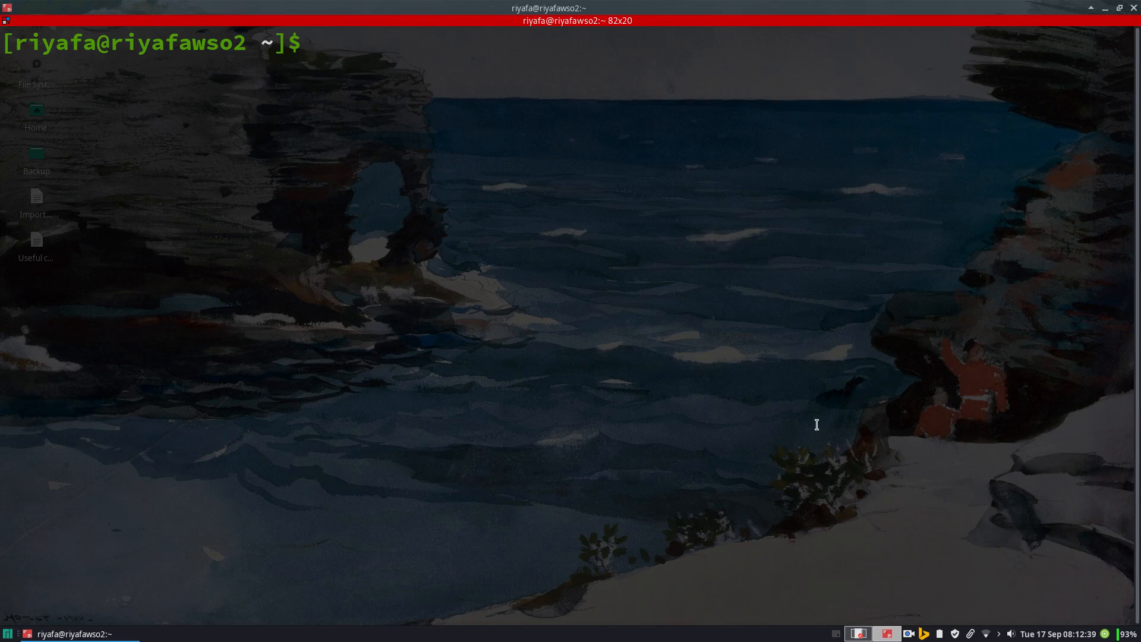
- Run sudo pacman -Syu; databases report up to date, then begin typing uname
{"action": "type", "text": "sudo"}
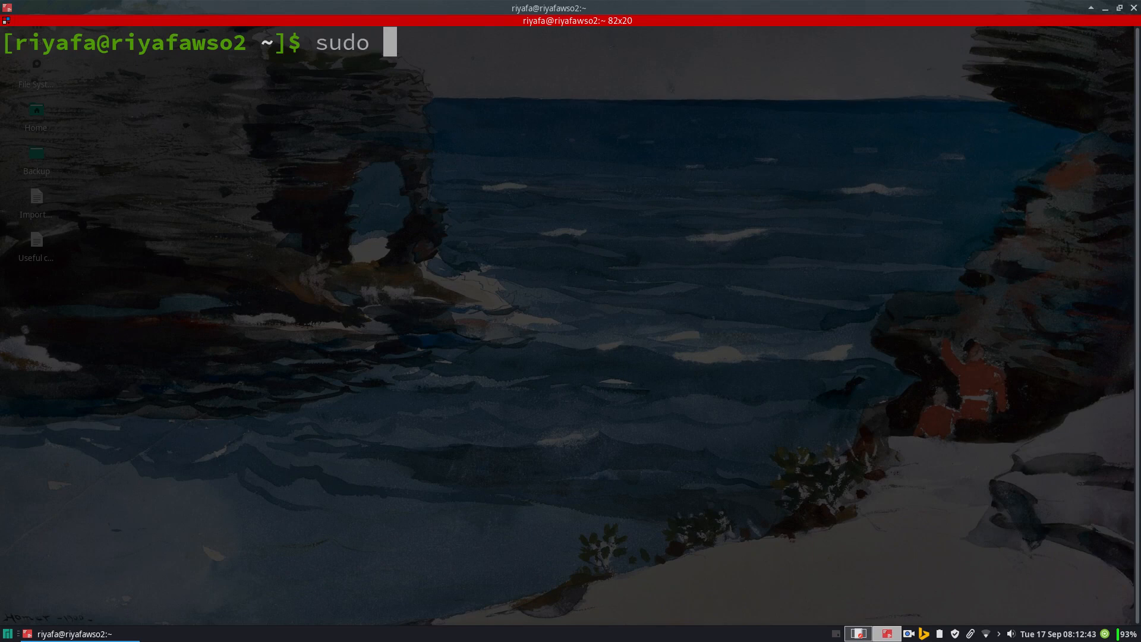
{"action": "type", "text": "pa"}
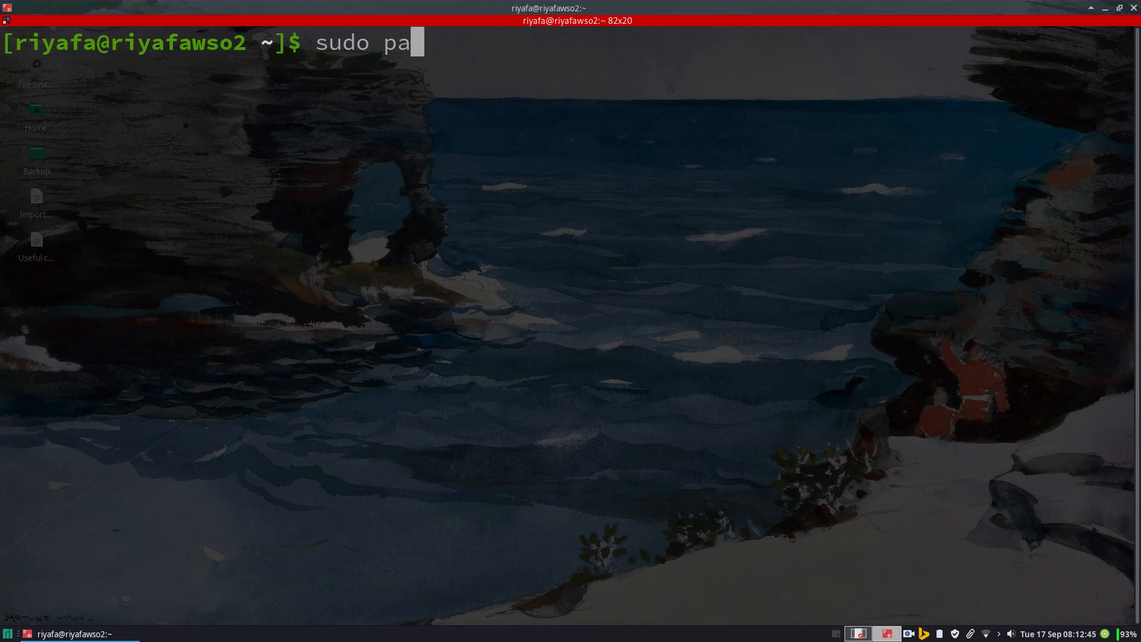
{"action": "type", "text": "cma"}
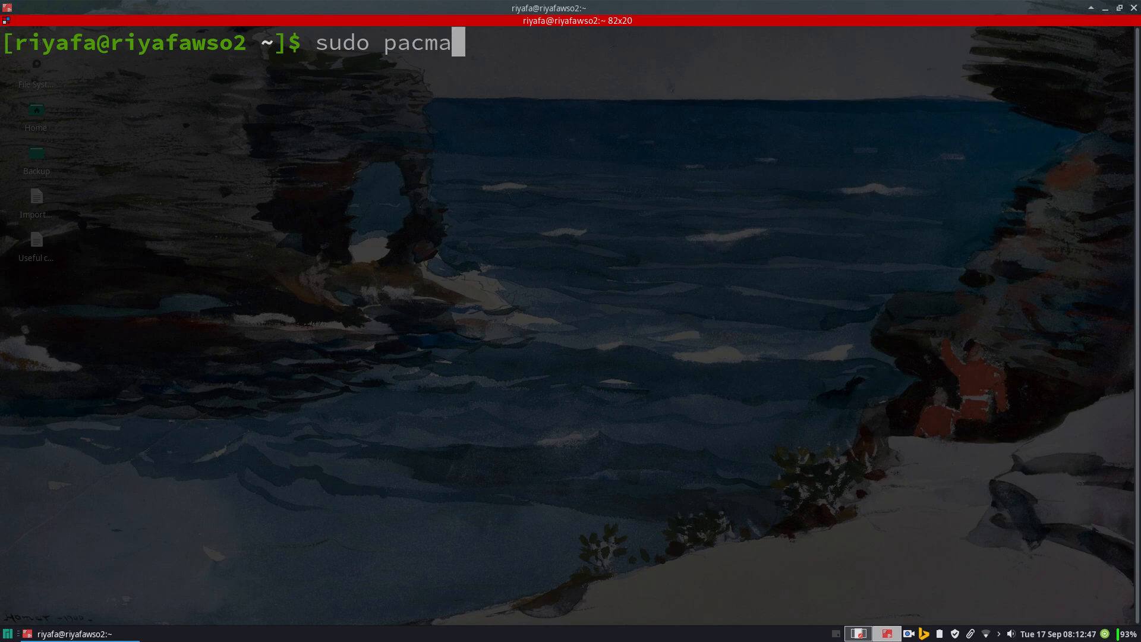
{"action": "type", "text": "n"}
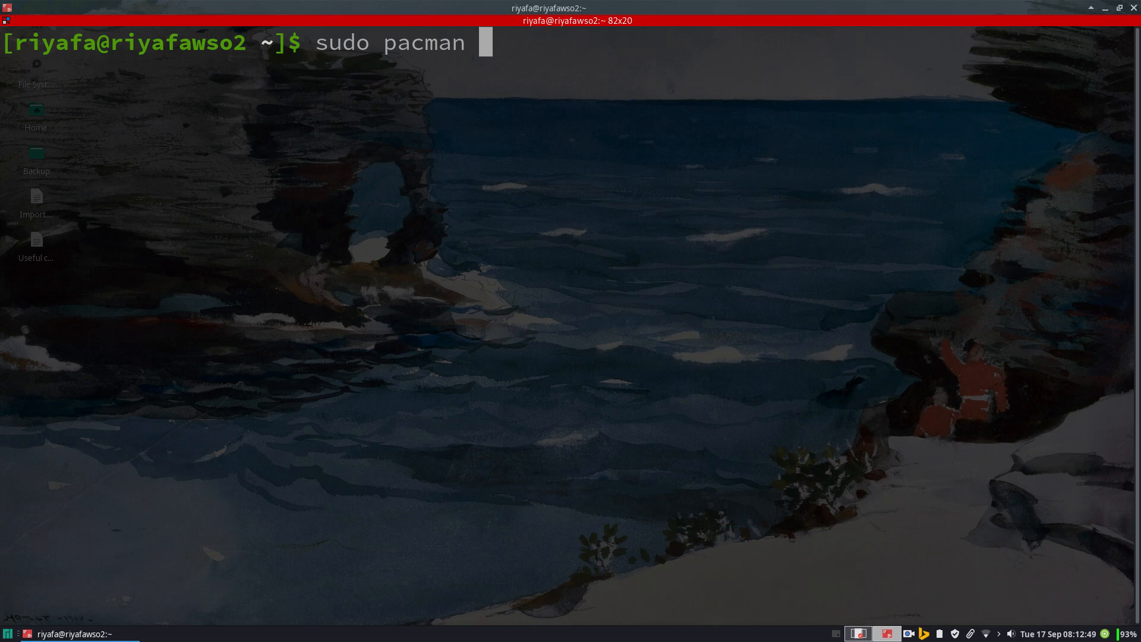
{"action": "type", "text": "-Syu"}
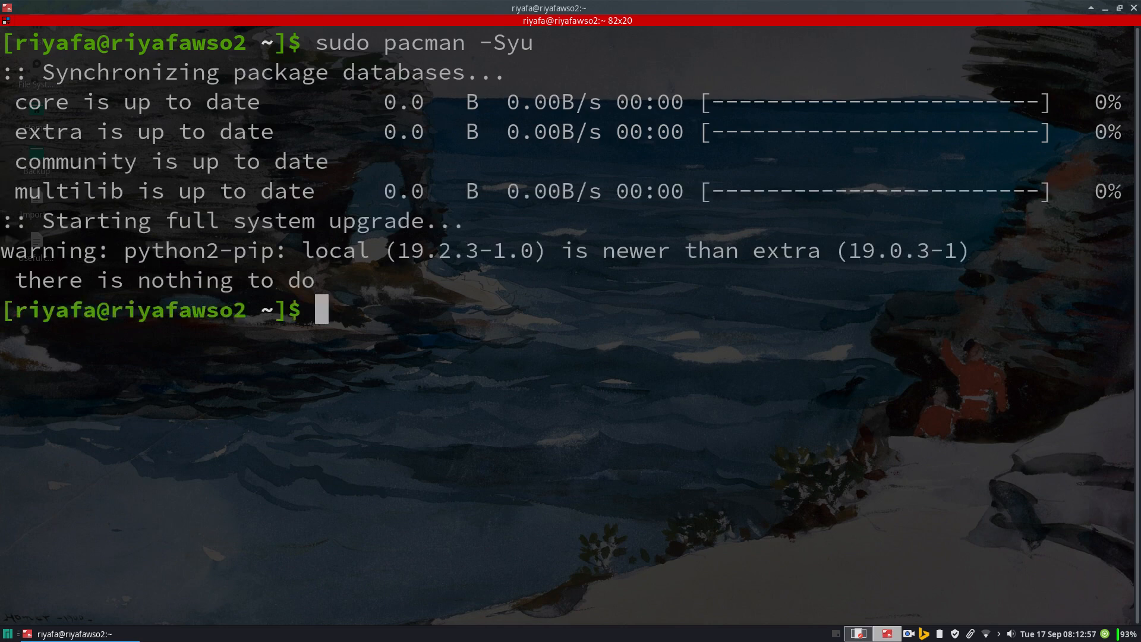
{"action": "type", "text": "un"}
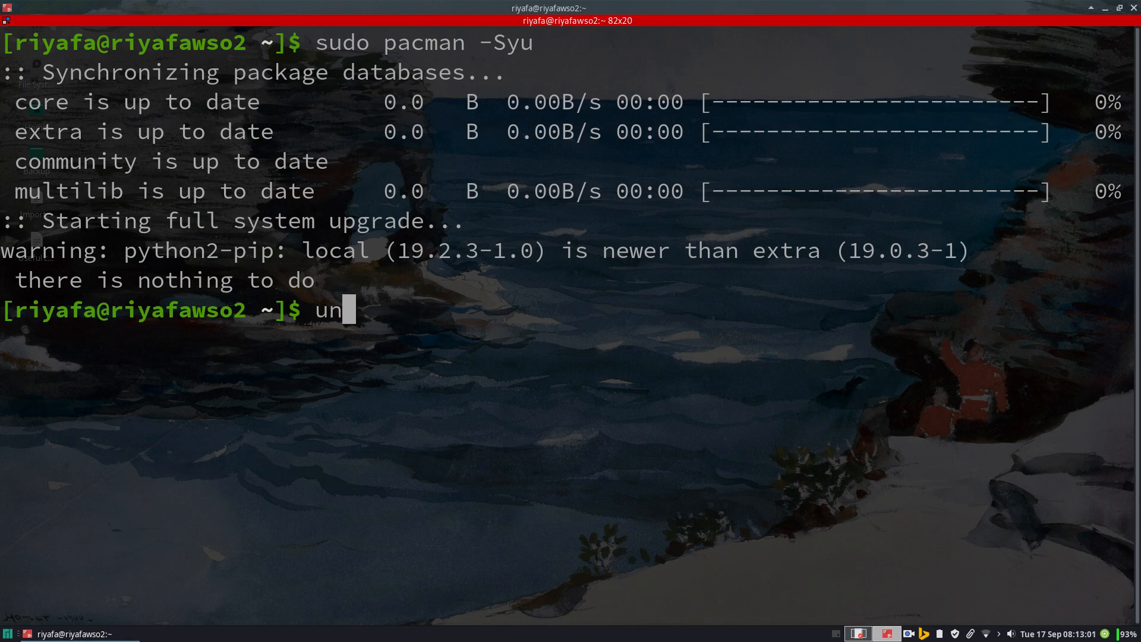
- Run uname -r, reporting kernel release 4.19.69-1-MANJARO
{"action": "type", "text": "ame -r"}
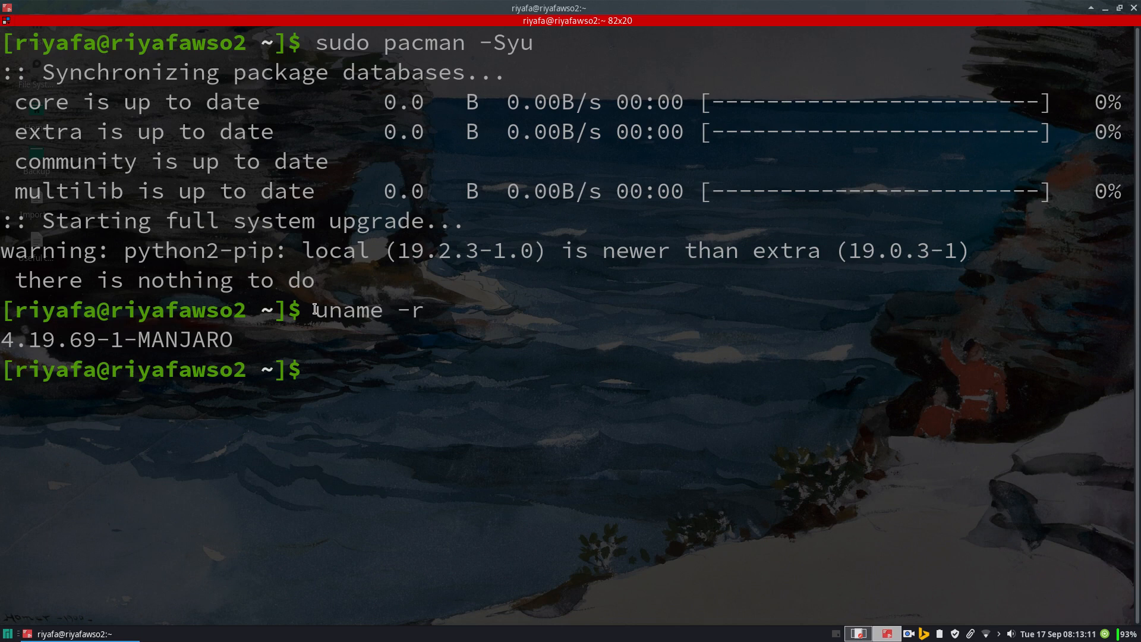
{"action": "mouse_move", "coordinate": [332, 410]}
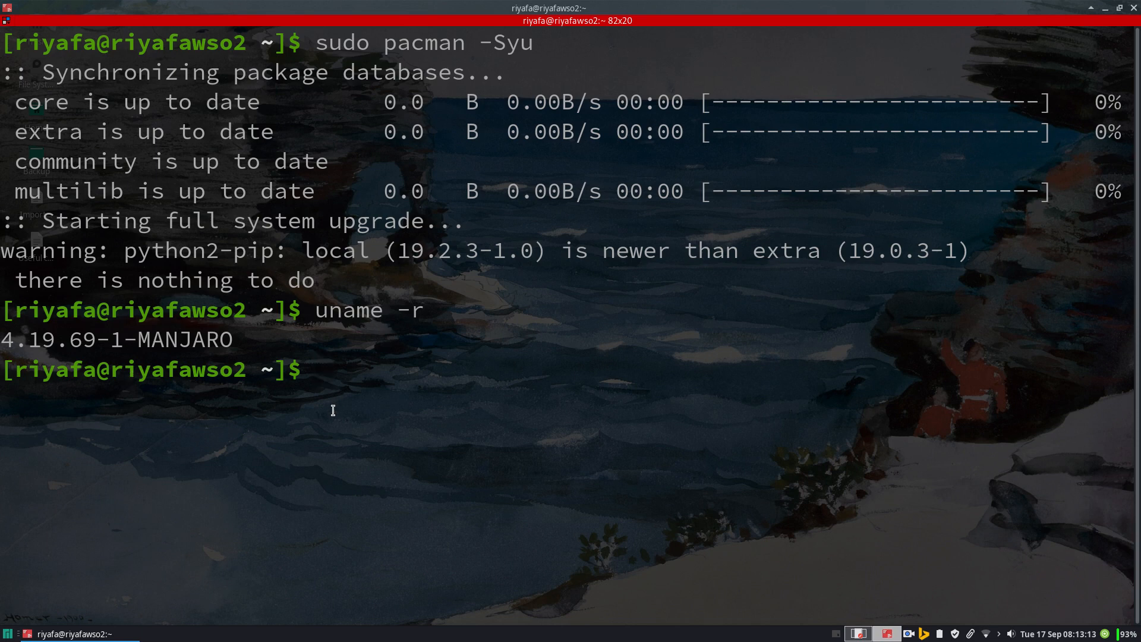
- Run sudo pacman -S virtualbox and reach the 11-provider host-module prompt
{"action": "type", "text": "s"}
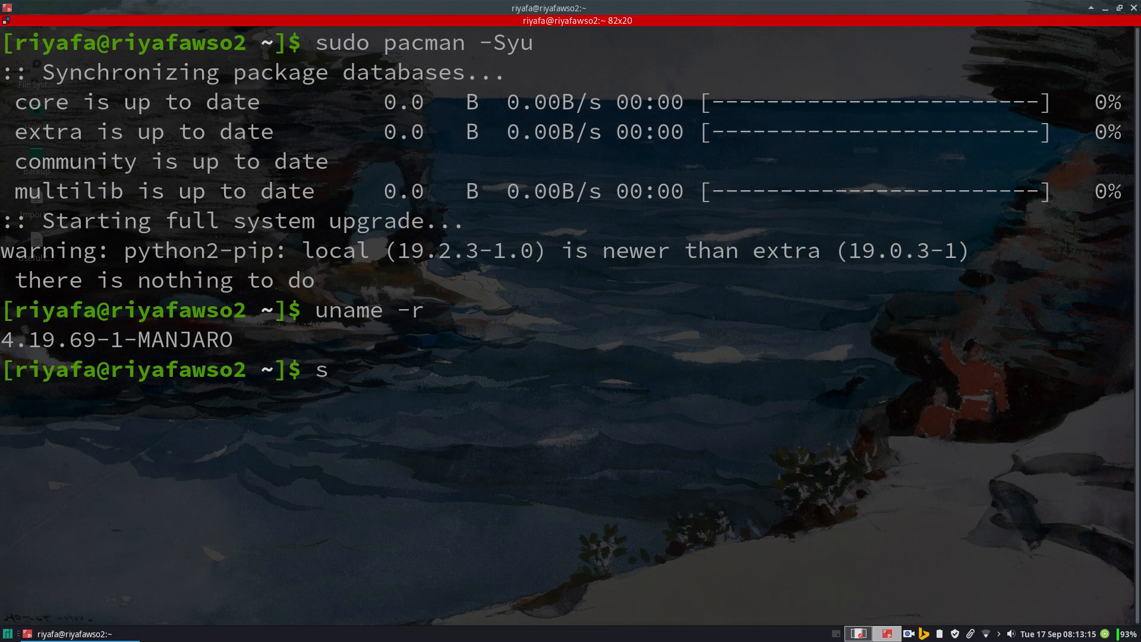
{"action": "type", "text": "udo"}
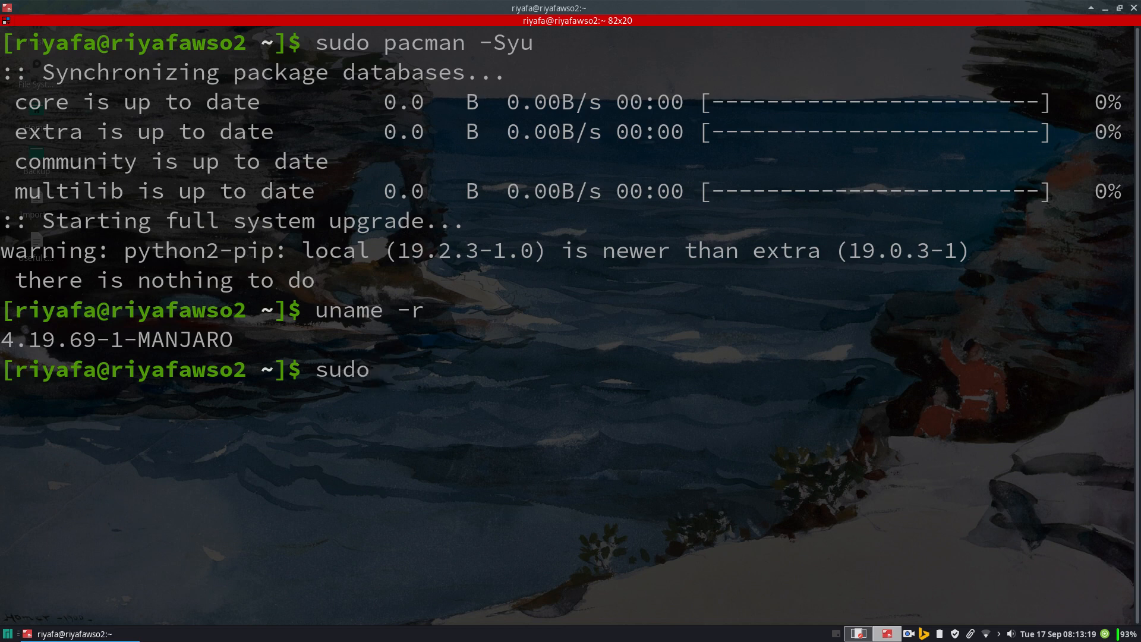
{"action": "type", "text": "pacman virtualbox"}
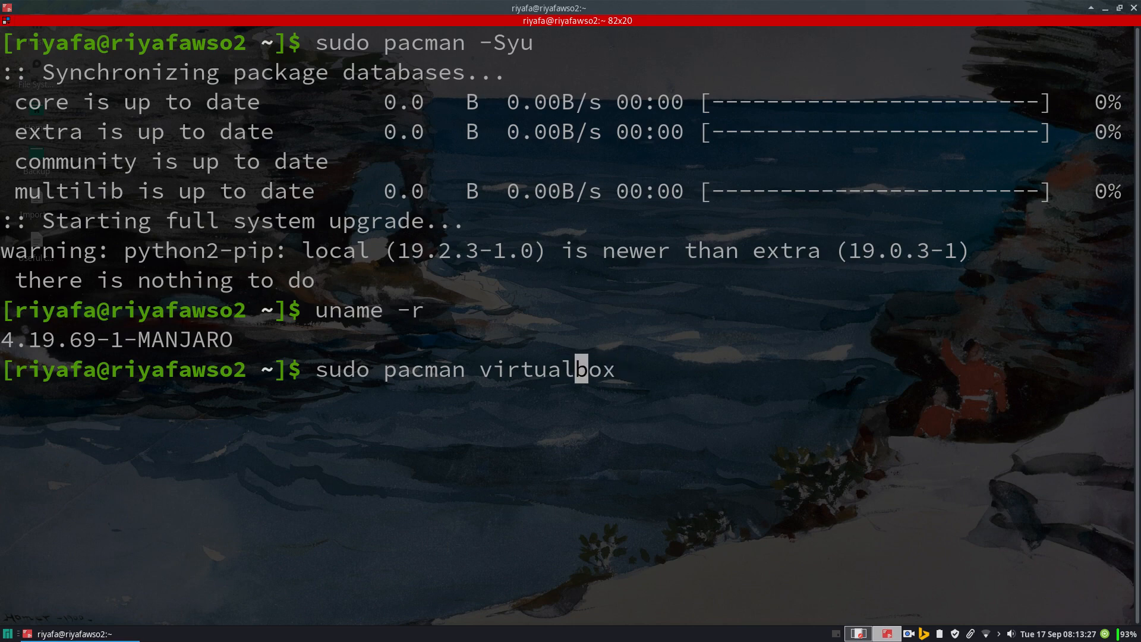
{"action": "type", "text": "-S"}
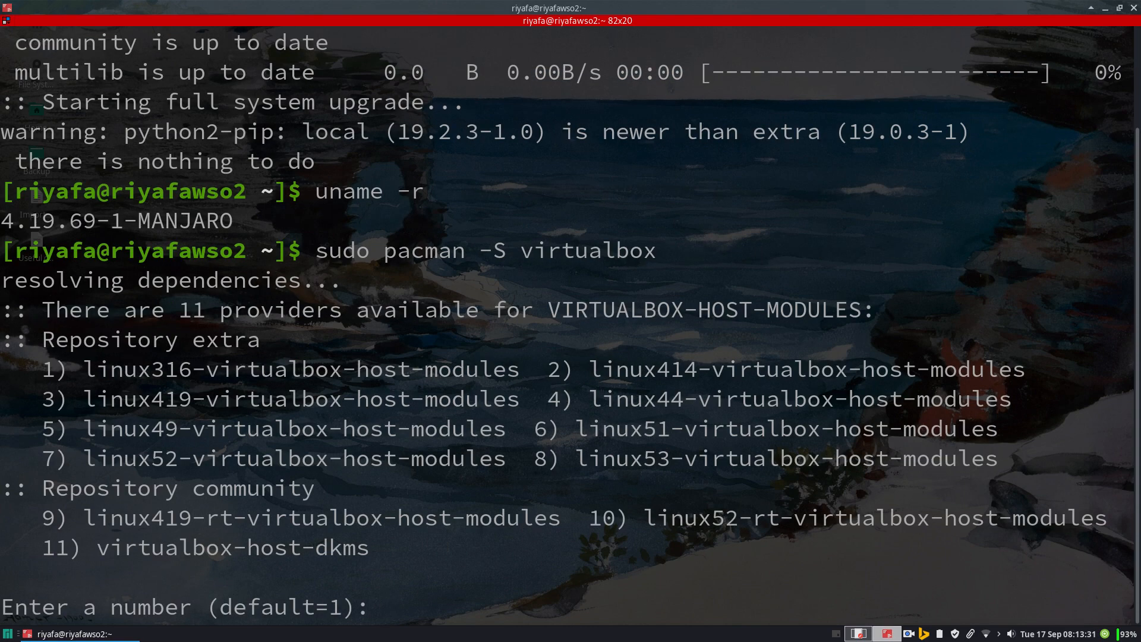
{"action": "mouse_move", "coordinate": [80, 399]}
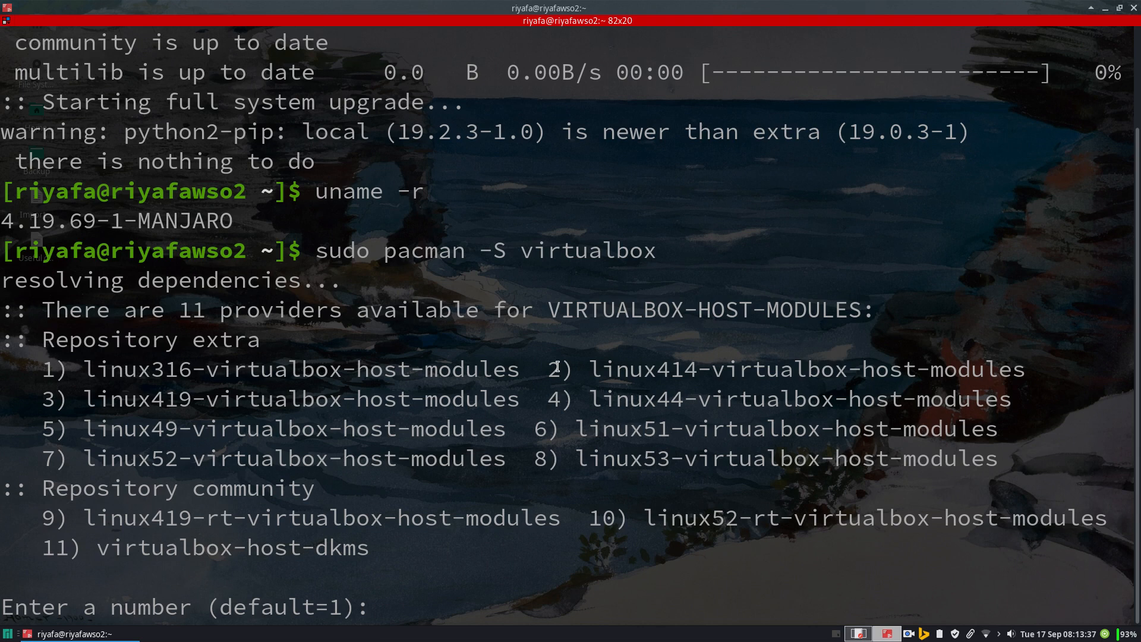
{"action": "mouse_move", "coordinate": [164, 381]}
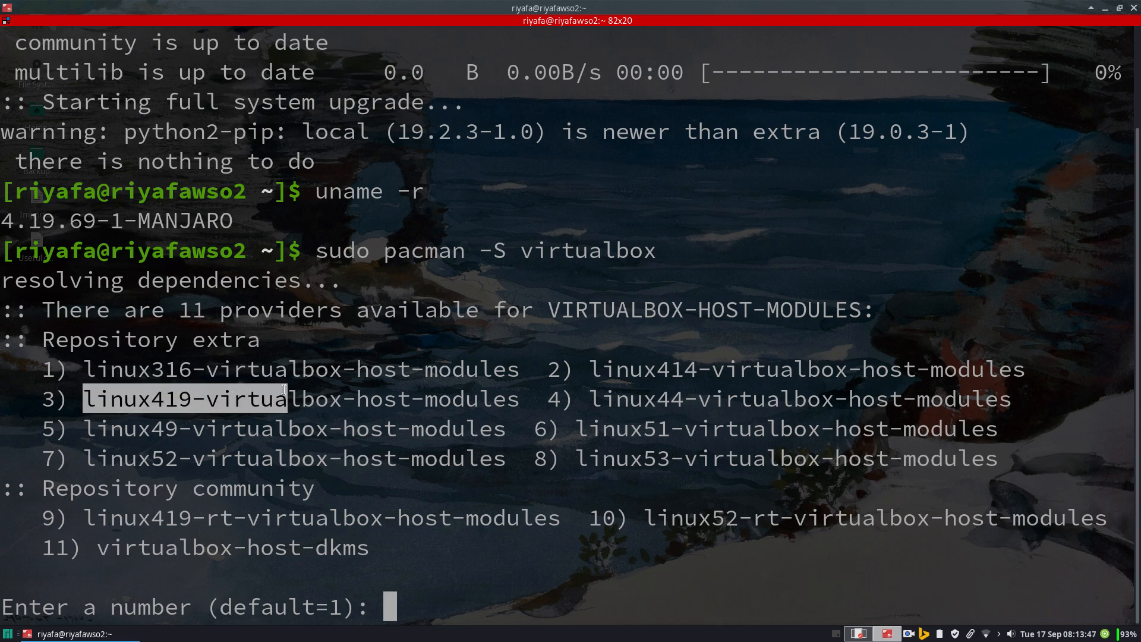
{"action": "mouse_move", "coordinate": [248, 364]}
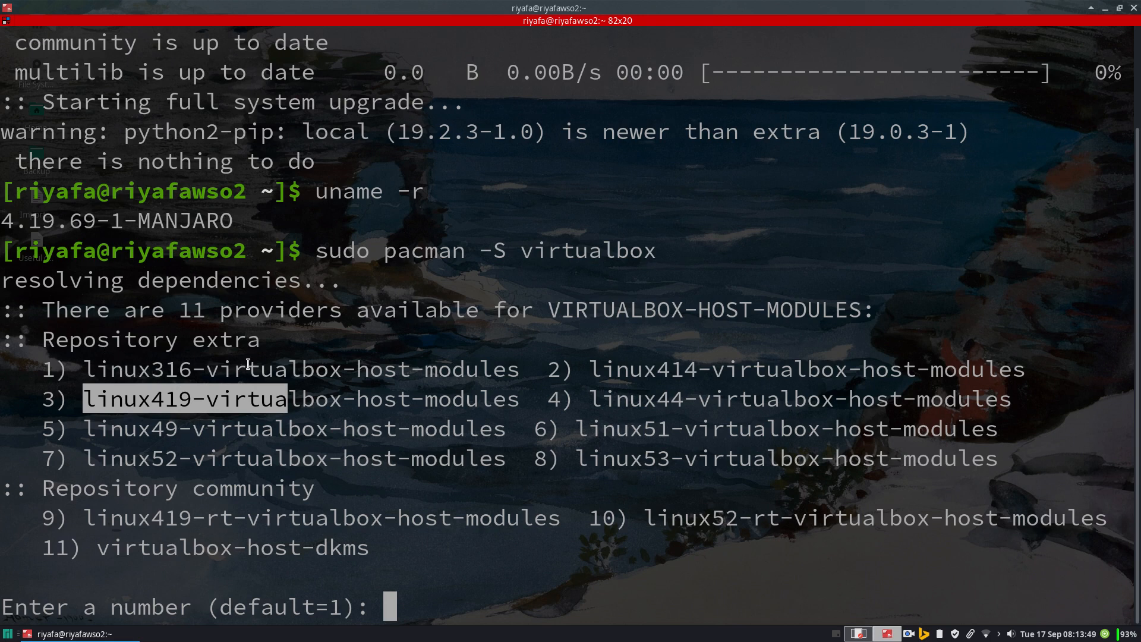
{"action": "mouse_move", "coordinate": [659, 371]}
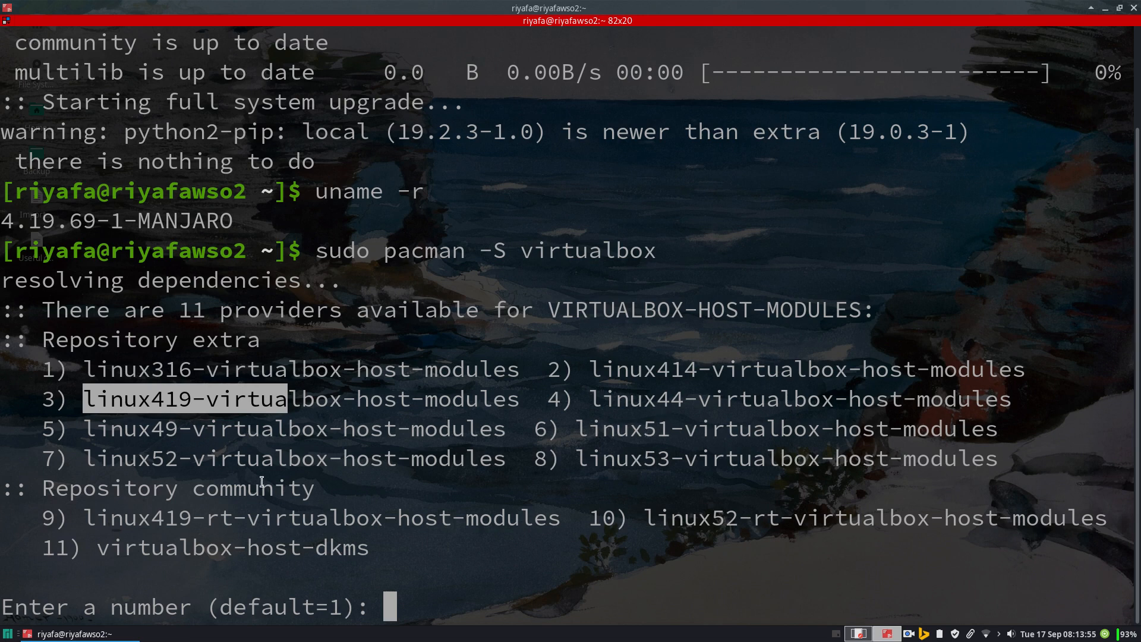
{"action": "mouse_move", "coordinate": [558, 477]}
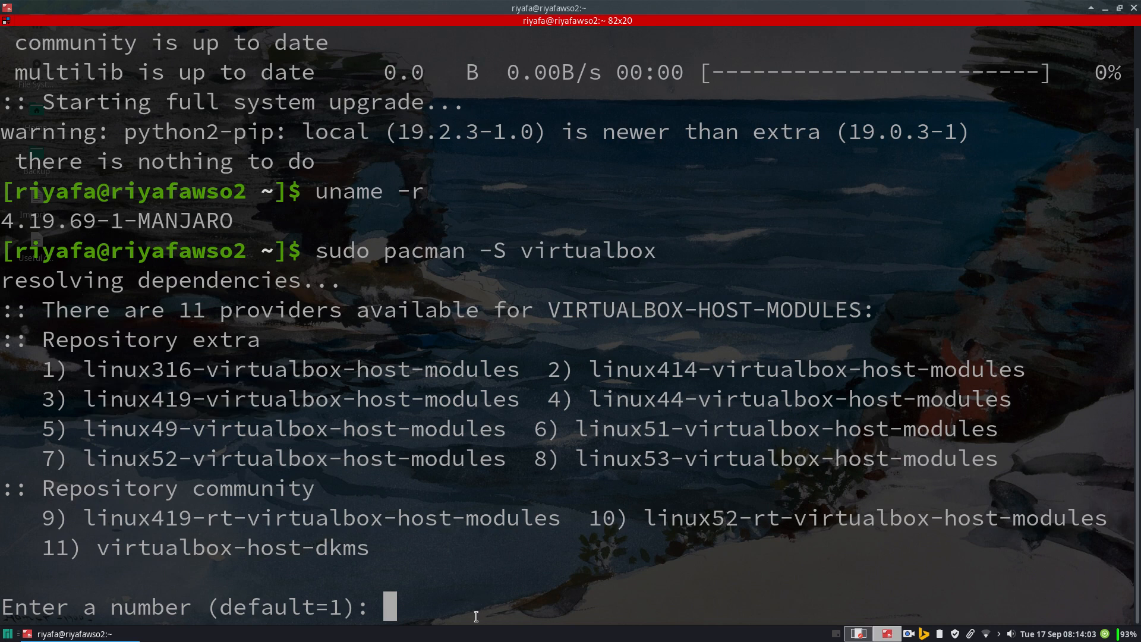
- Choose provider 3 (linux419-virtualbox-host-modules), confirm with Y, and let the install finish
{"action": "type", "text": "3"}
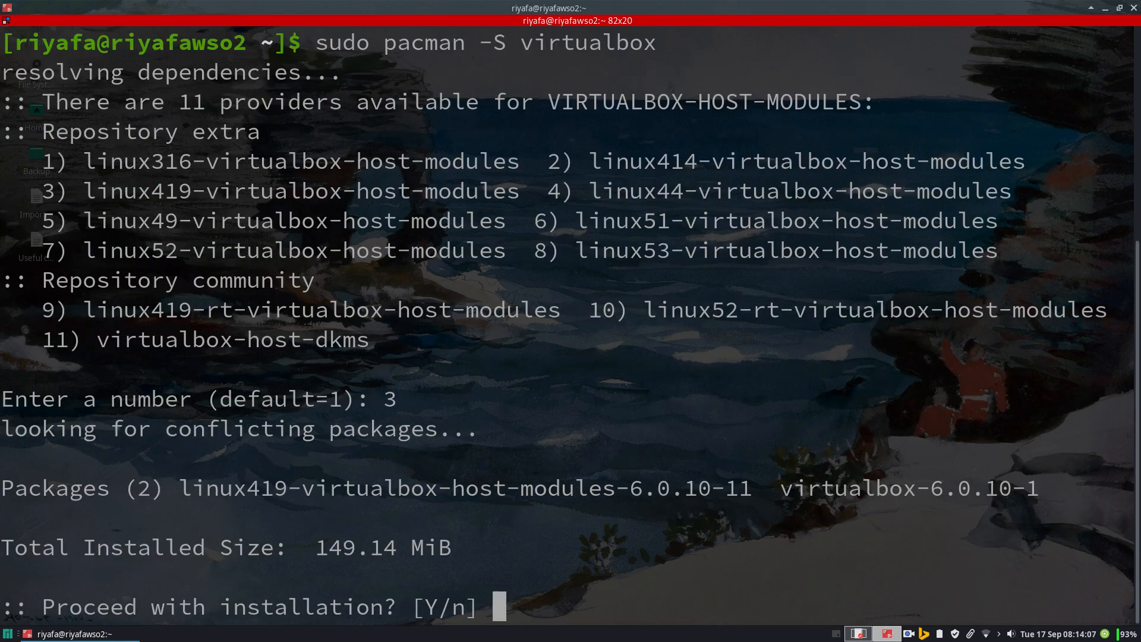
{"action": "type", "text": "Y"}
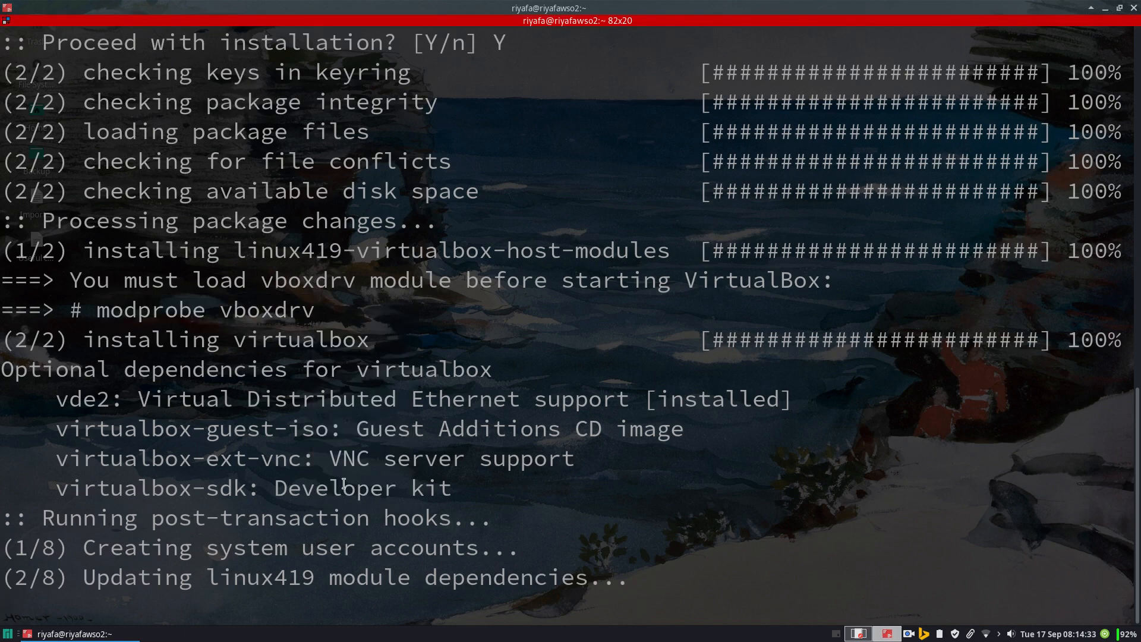
{"action": "scroll", "scroll_direction": "down", "scroll_amount": 3}
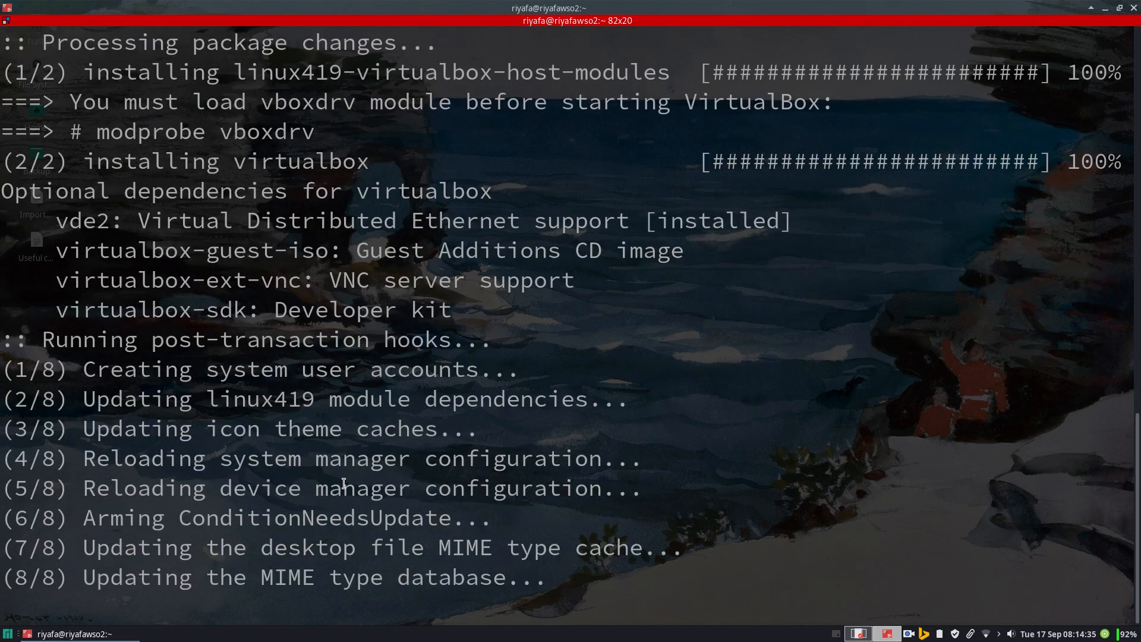
- Load the vboxdrv kernel module with sudo modprobe vboxdrv
{"action": "type", "text": "so2 ~]$ s"}
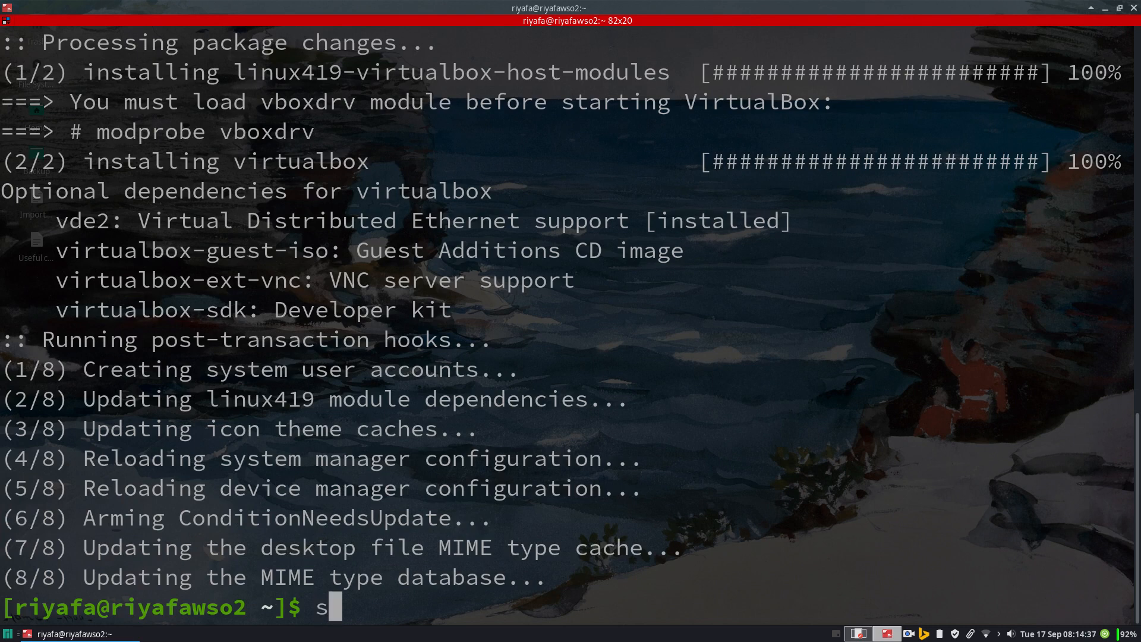
{"action": "type", "text": "udo"}
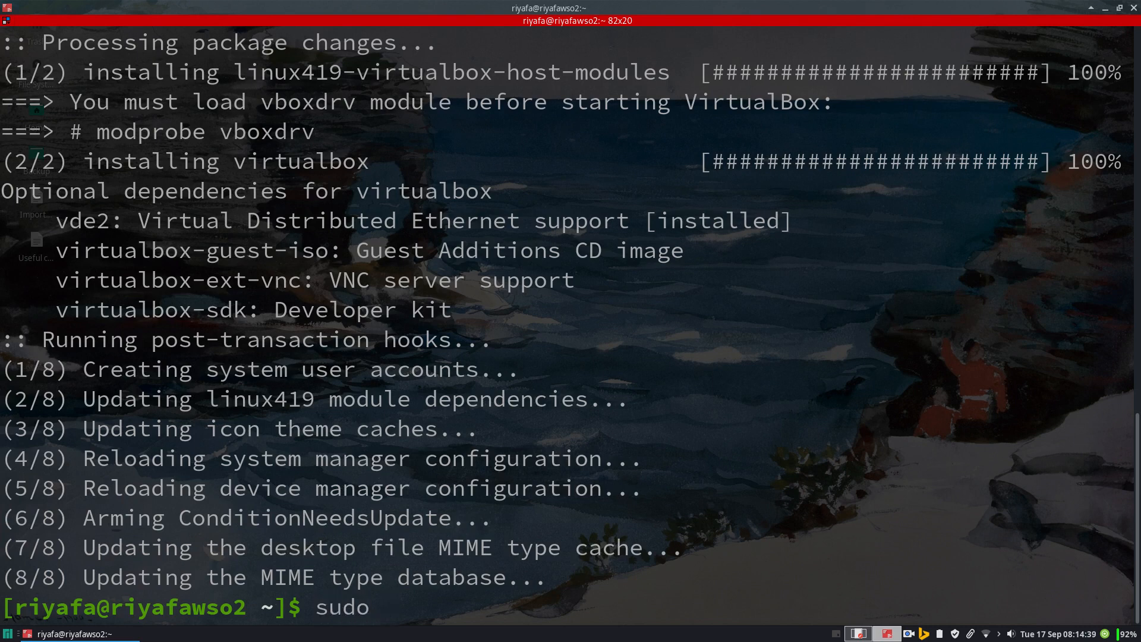
{"action": "type", "text": "modprobe vboxdrv"}
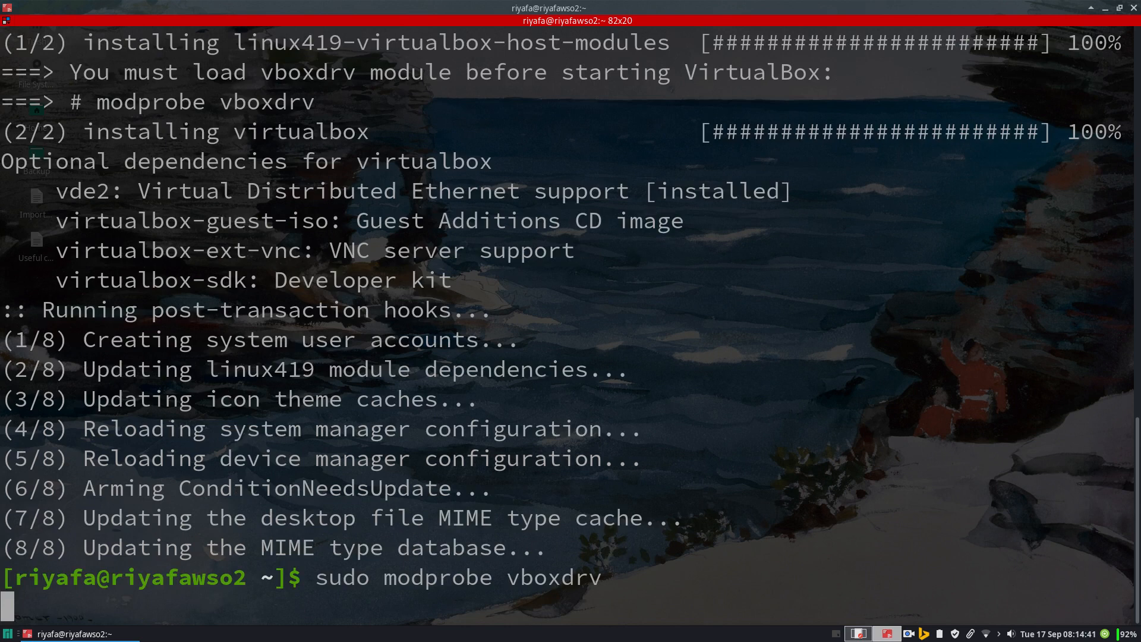
- Launch VirtualBox Manager showing the minikube machine, then close it
{"action": "type", "text": "virtual"}
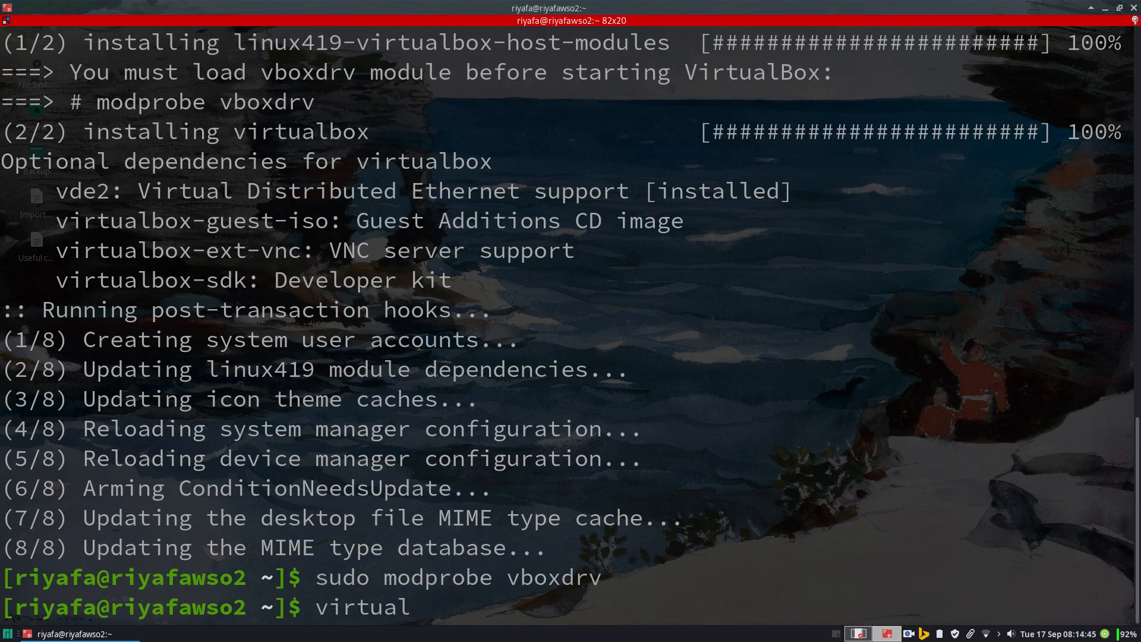
{"action": "type", "text": "box"}
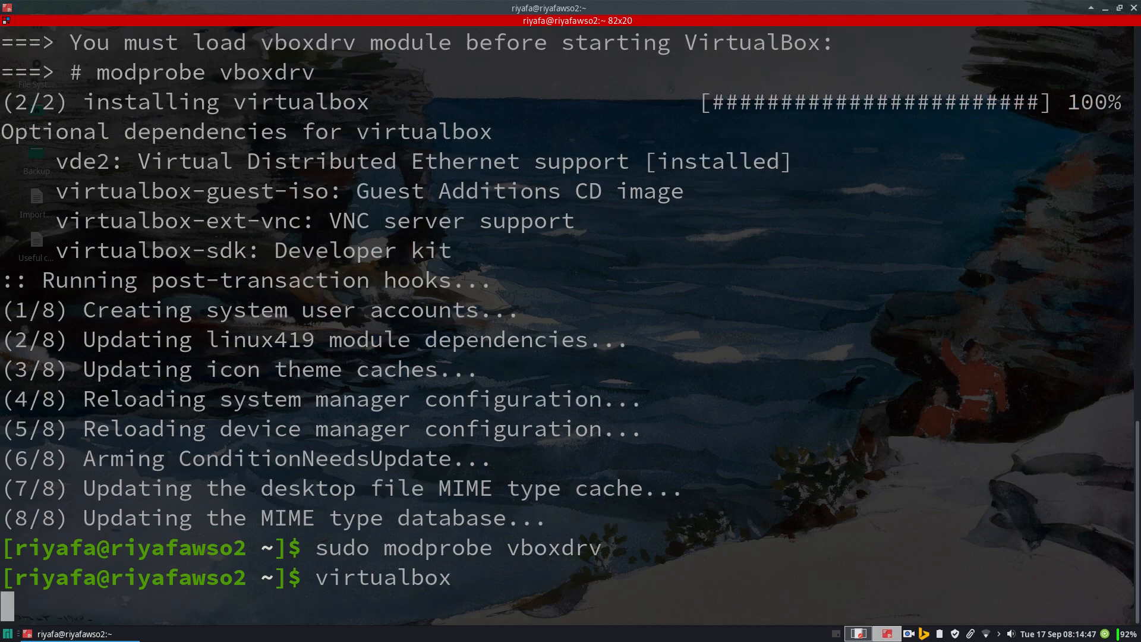
{"action": "key", "text": "Return"}
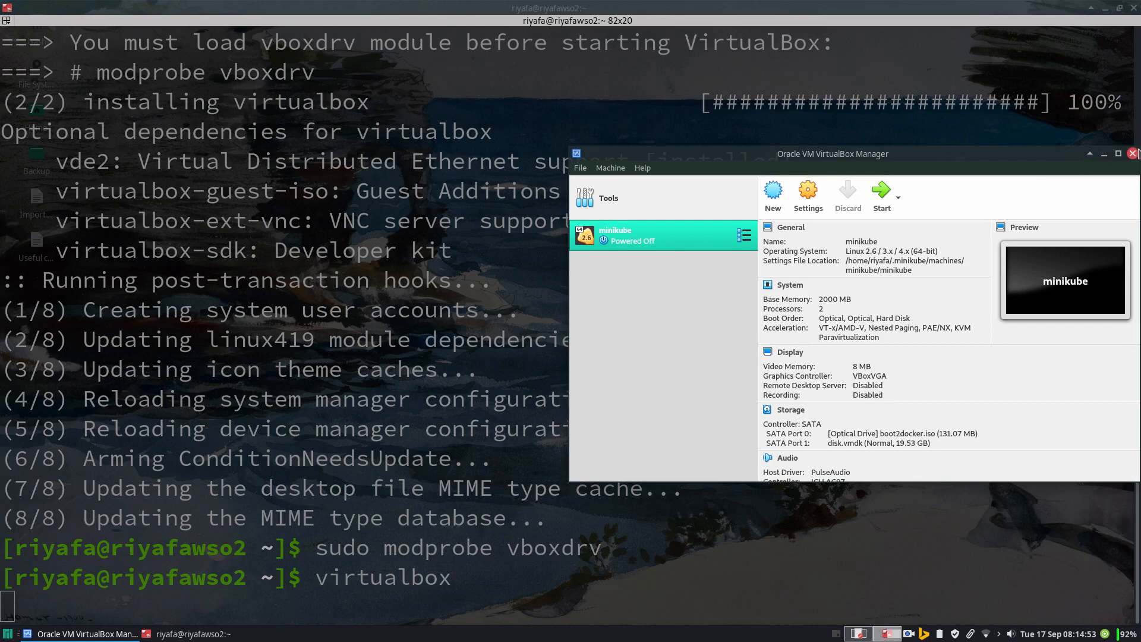
{"action": "left_click", "coordinate": [1133, 153]}
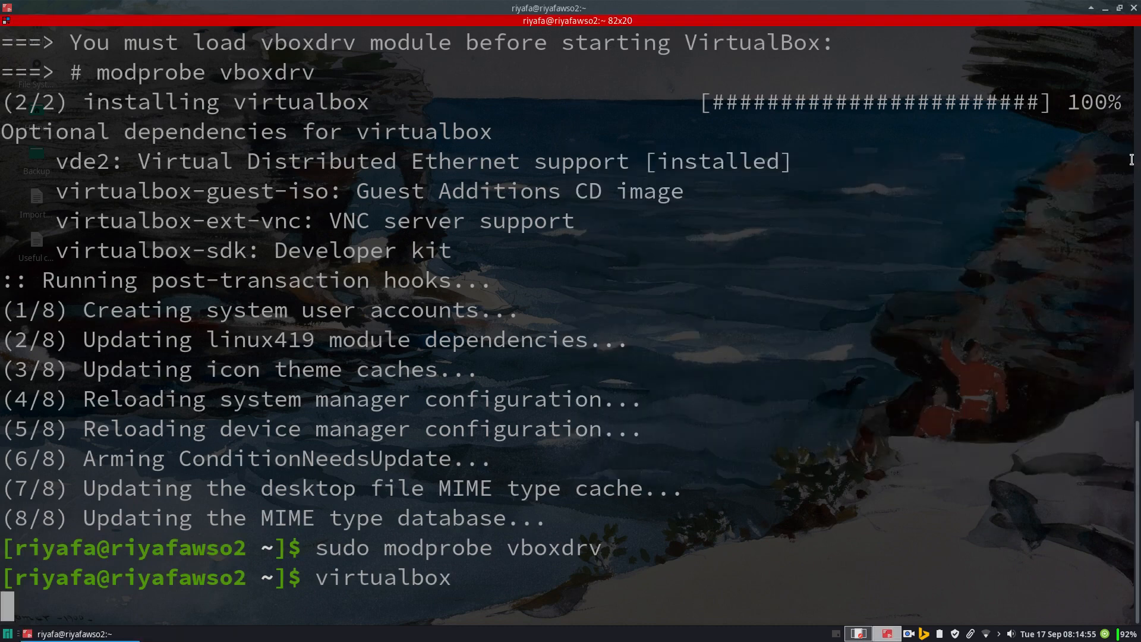
- Type restart at the fresh prompt without running it
{"action": "type", "text": "res"}
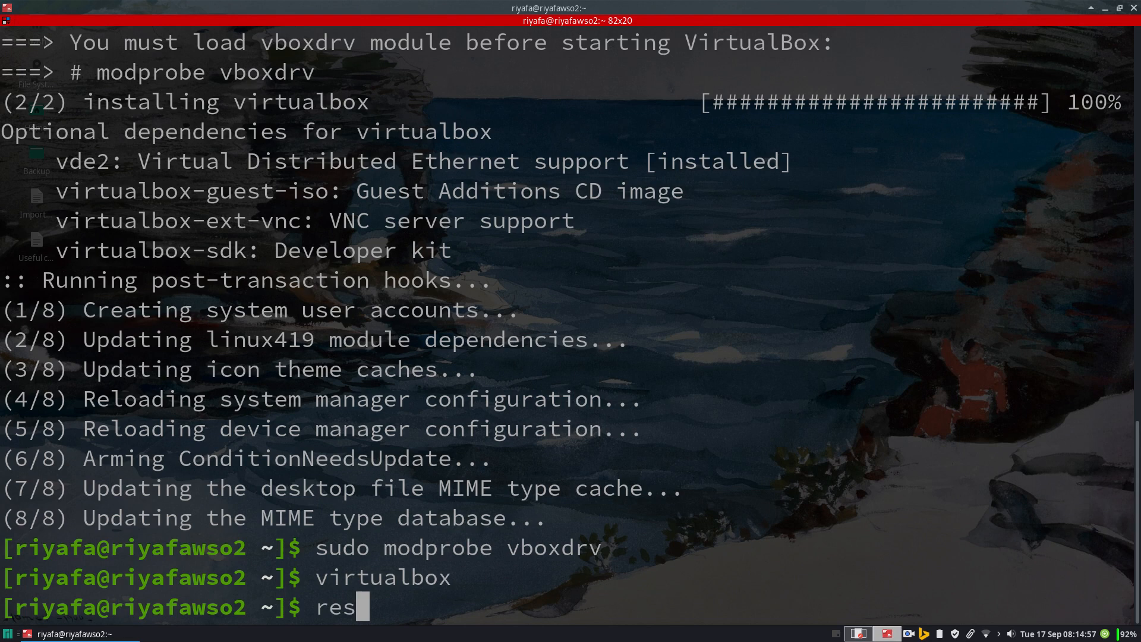
{"action": "type", "text": "ta"}
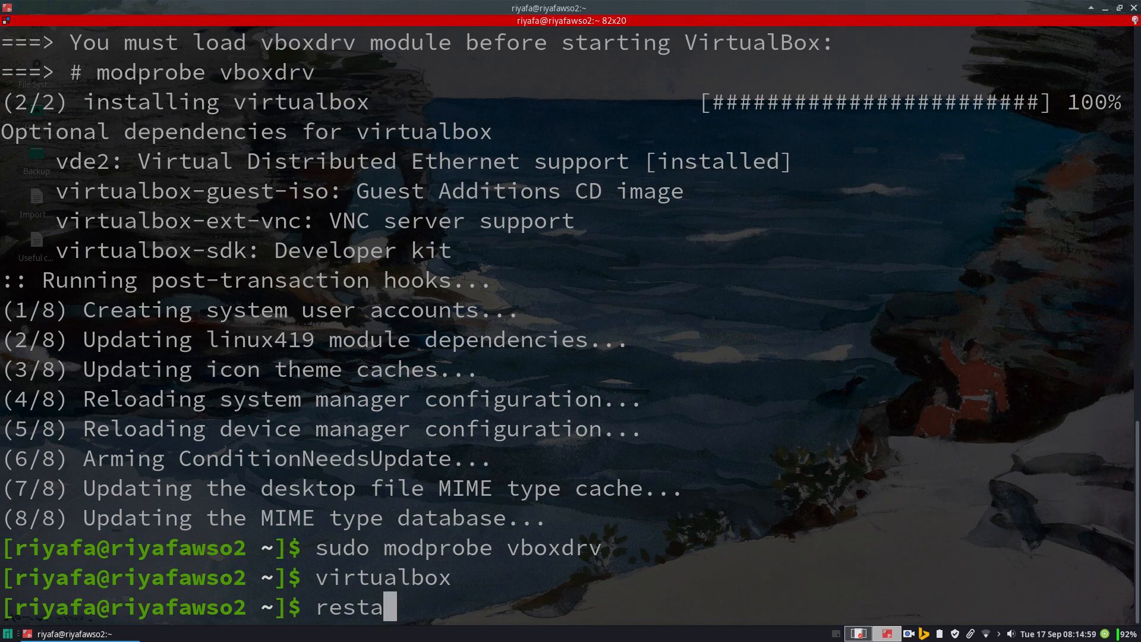
{"action": "type", "text": "rt"}
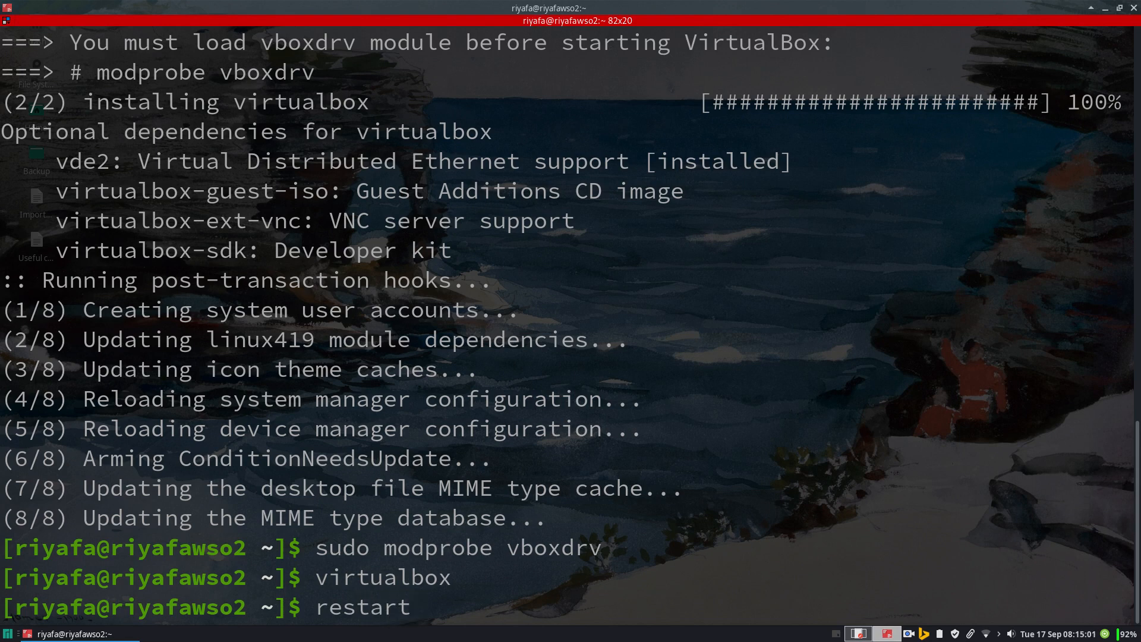